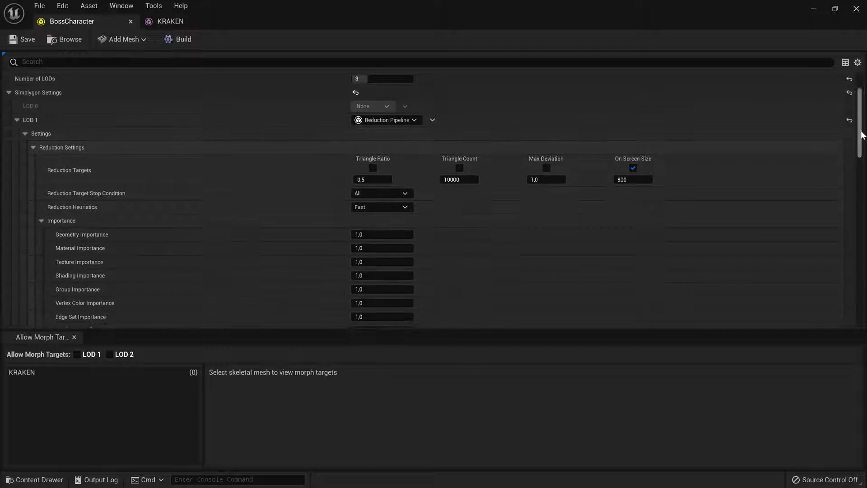
Scroll to LOD 1's Importance settings and begin editing its importance values
{"action": "scroll", "scroll_direction": "down", "scroll_amount": 3}
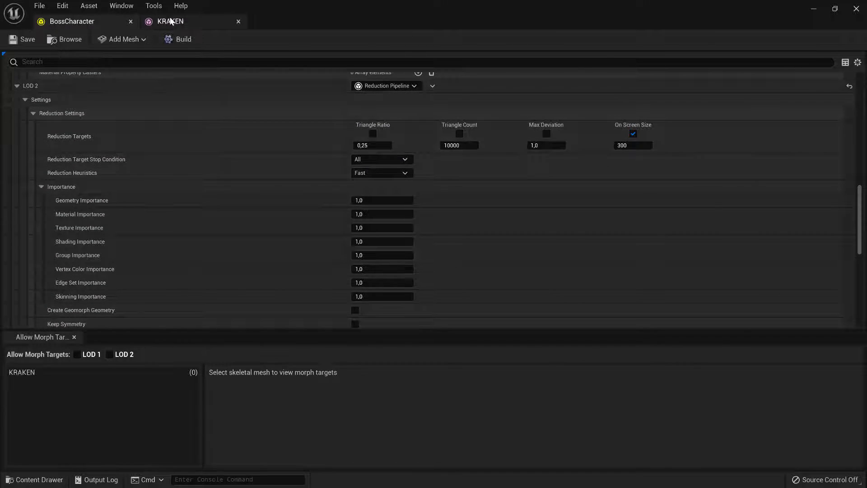
{"action": "left_click", "coordinate": [168, 21]}
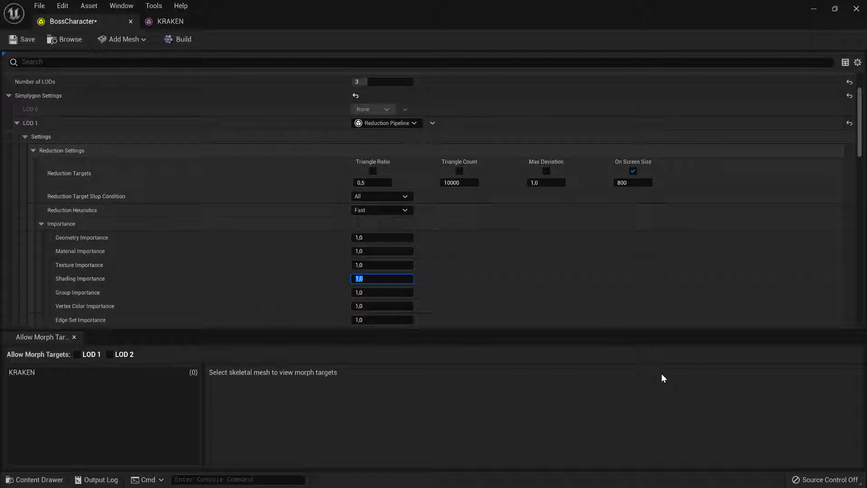
{"action": "mouse_move", "coordinate": [114, 265]}
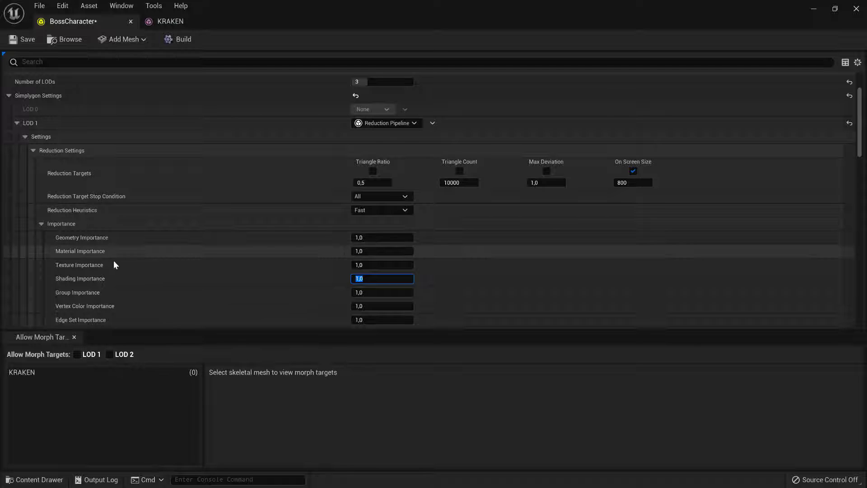
{"action": "mouse_move", "coordinate": [99, 268]}
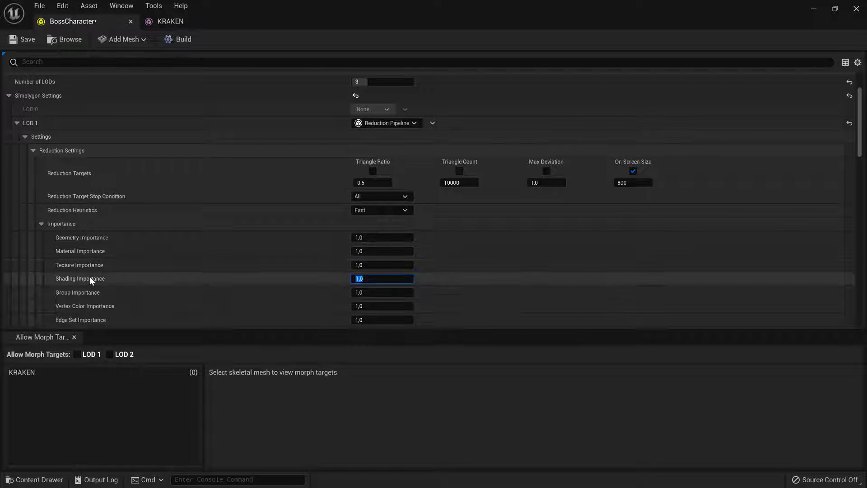
{"action": "mouse_move", "coordinate": [80, 278]}
{"action": "type", "text": "0.7"}
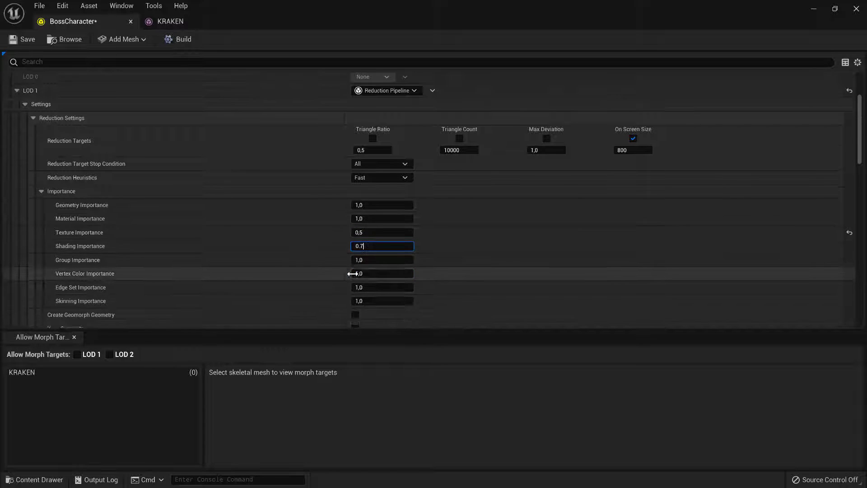
Scroll down to the LOD 2 settings and save the BossCharacter mesh
{"action": "scroll", "scroll_direction": "down", "scroll_amount": 3}
{"action": "type", "text": "0.4"}
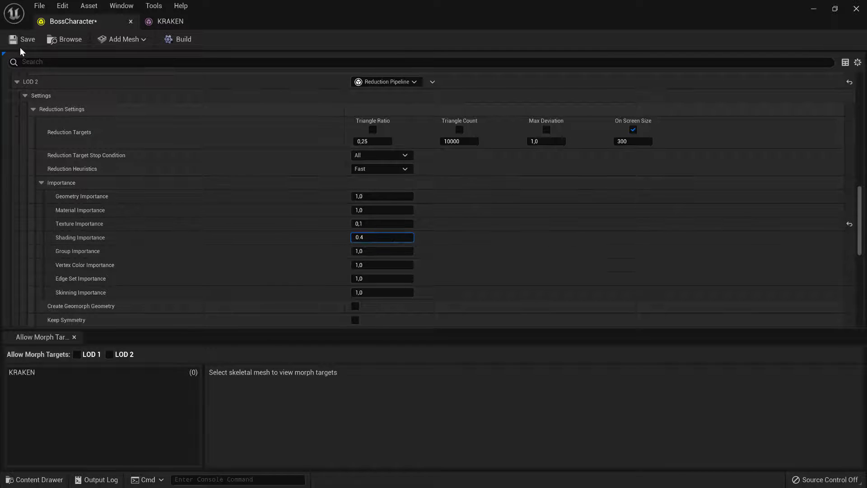
{"action": "left_click", "coordinate": [182, 39]}
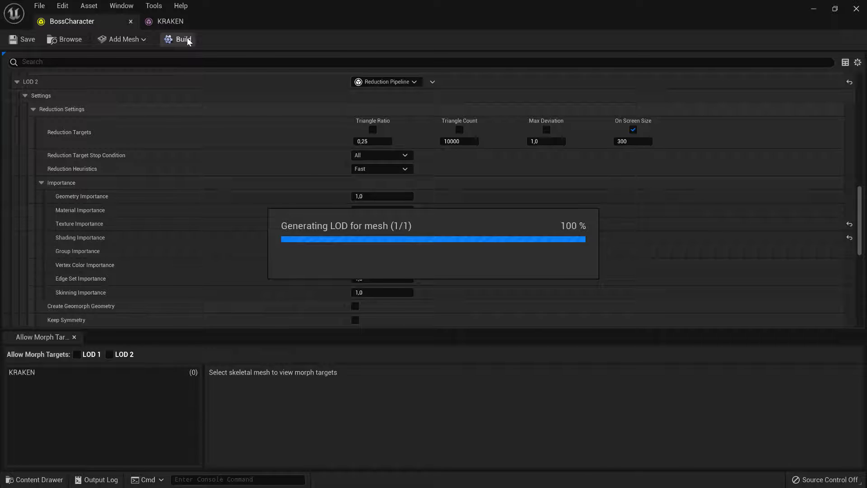
Rebuild the LODs, then preview LOD 2 and LOD 1 to compare triangle counts
{"action": "left_click", "coordinate": [183, 38]}
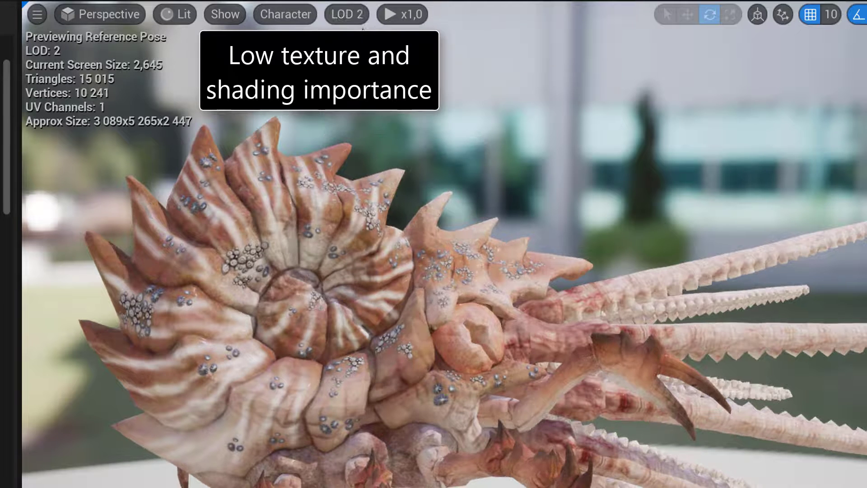
{"action": "left_click", "coordinate": [347, 14]}
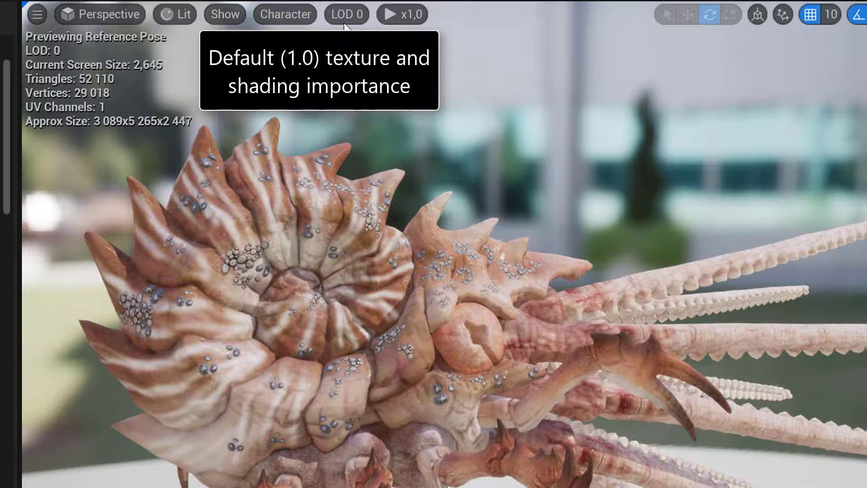
{"action": "left_click", "coordinate": [346, 14]}
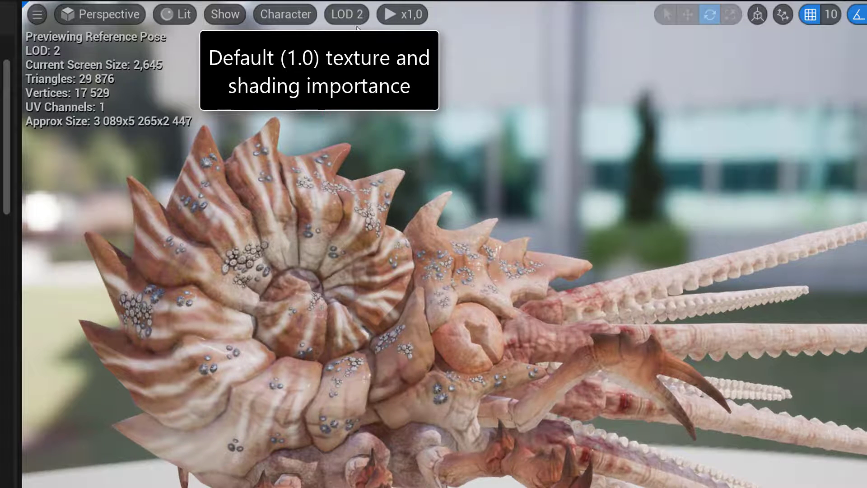
{"action": "left_click", "coordinate": [346, 14]}
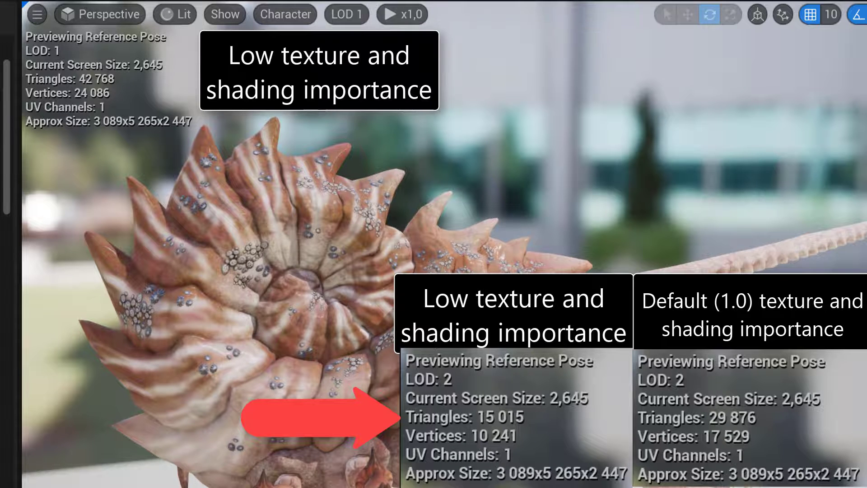
{"action": "left_click", "coordinate": [345, 13]}
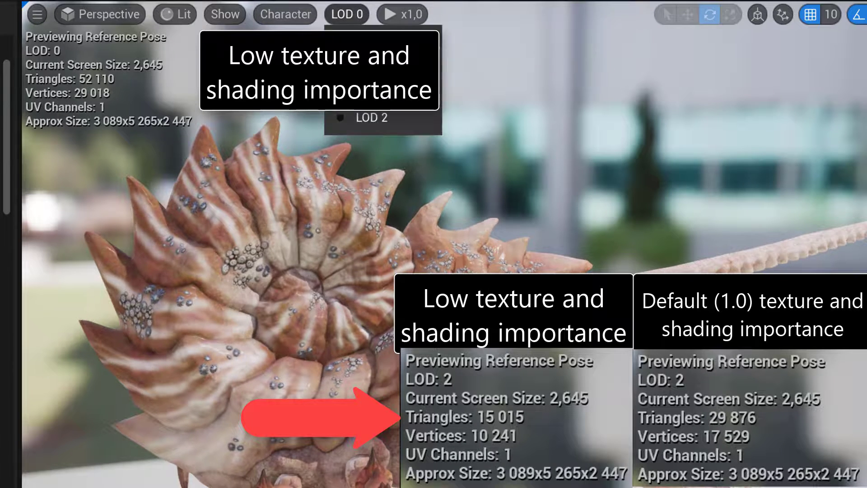